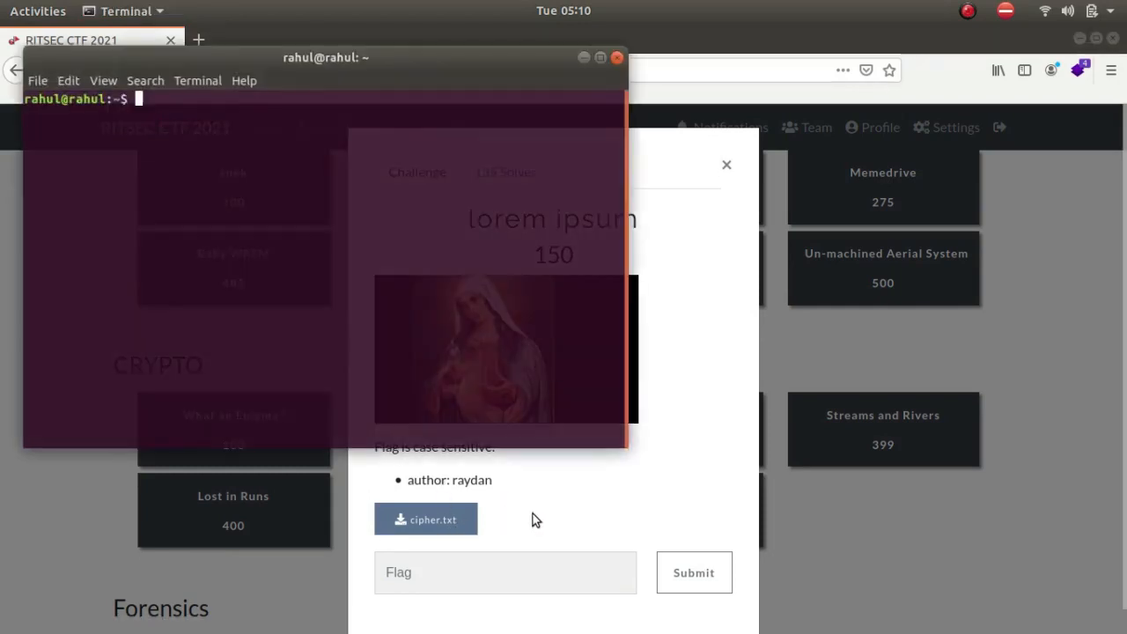
Change into Documents/ctf/ritsec/rev and grep the listing for cipher.txt
text(cd)
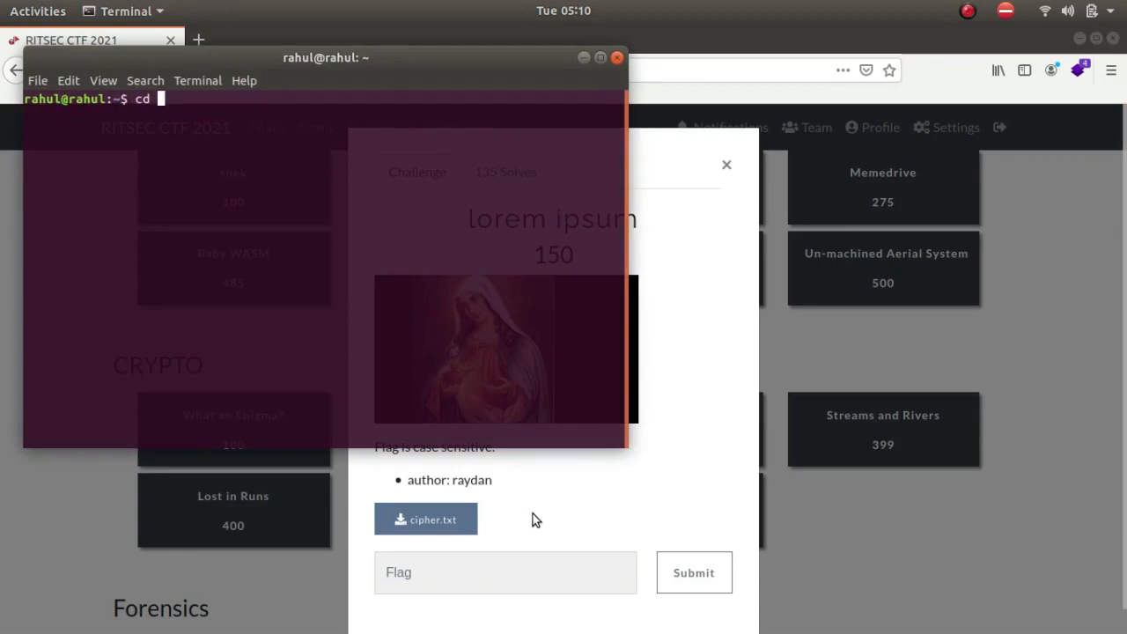
text(Documents/)
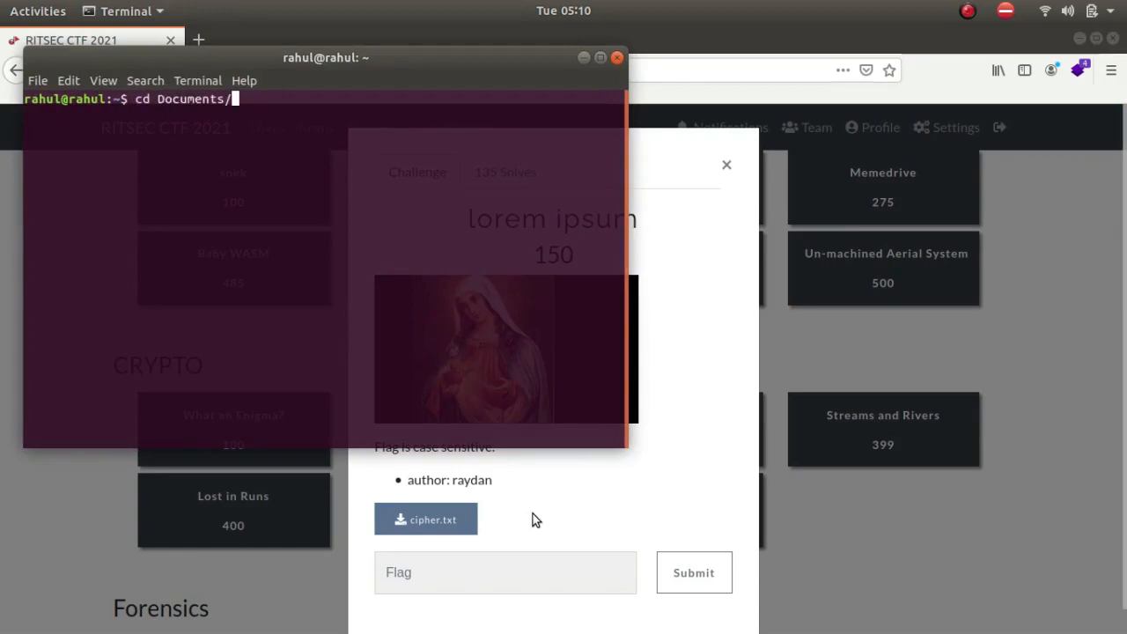
text(ctf/ritsec/)
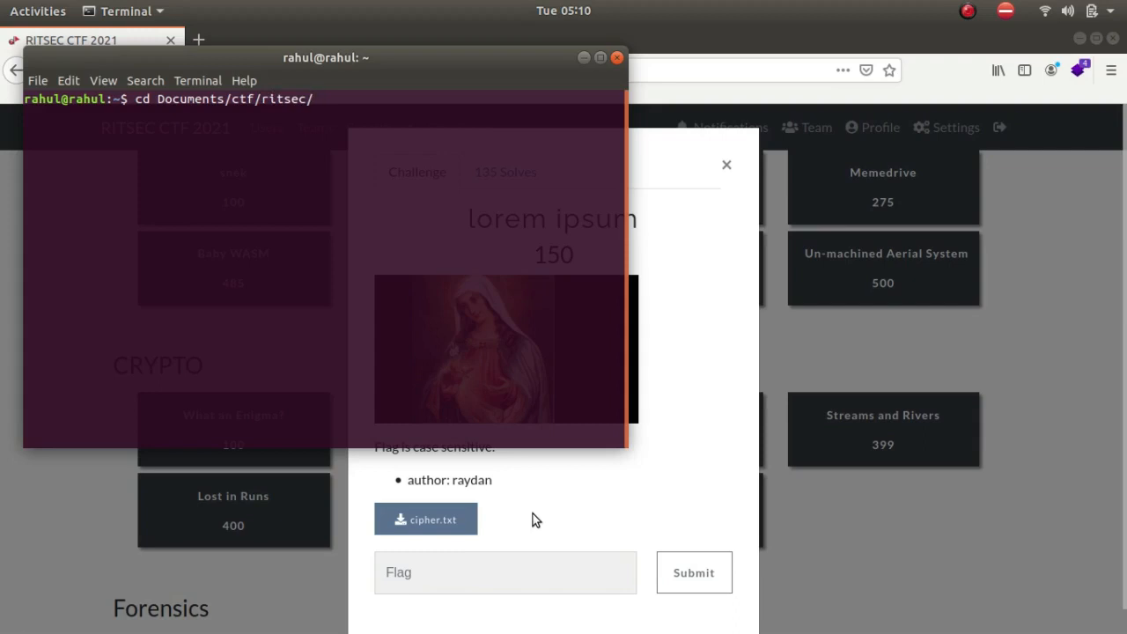
text(ls | grep cipher.txt)
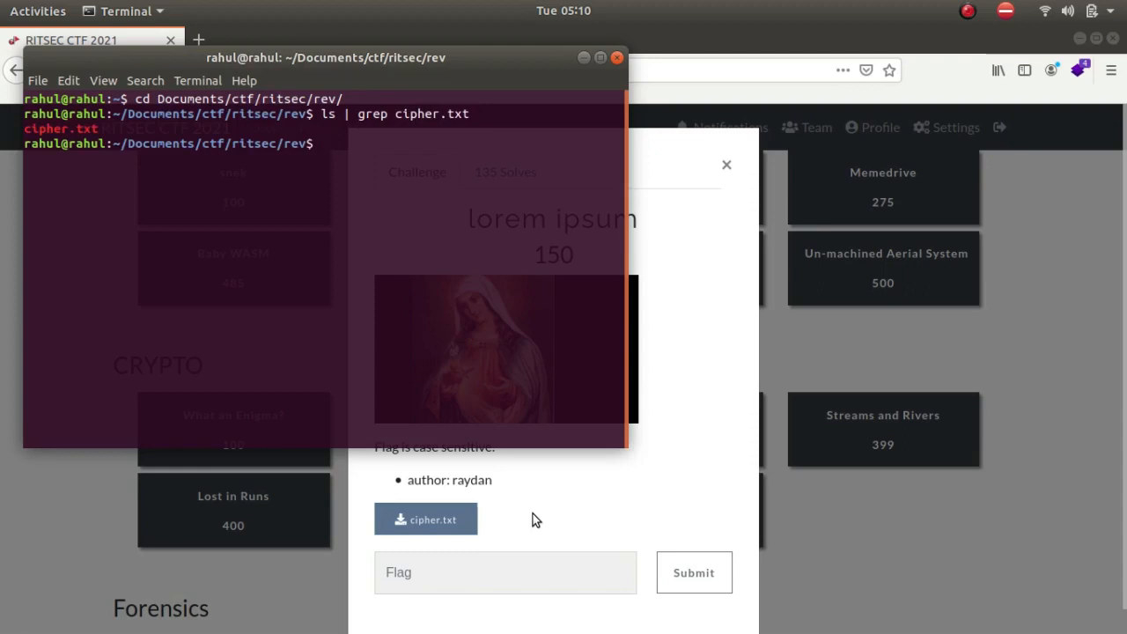
Read cipher.txt in nano, then return to the lorem ipsum challenge page
text(nano ci)
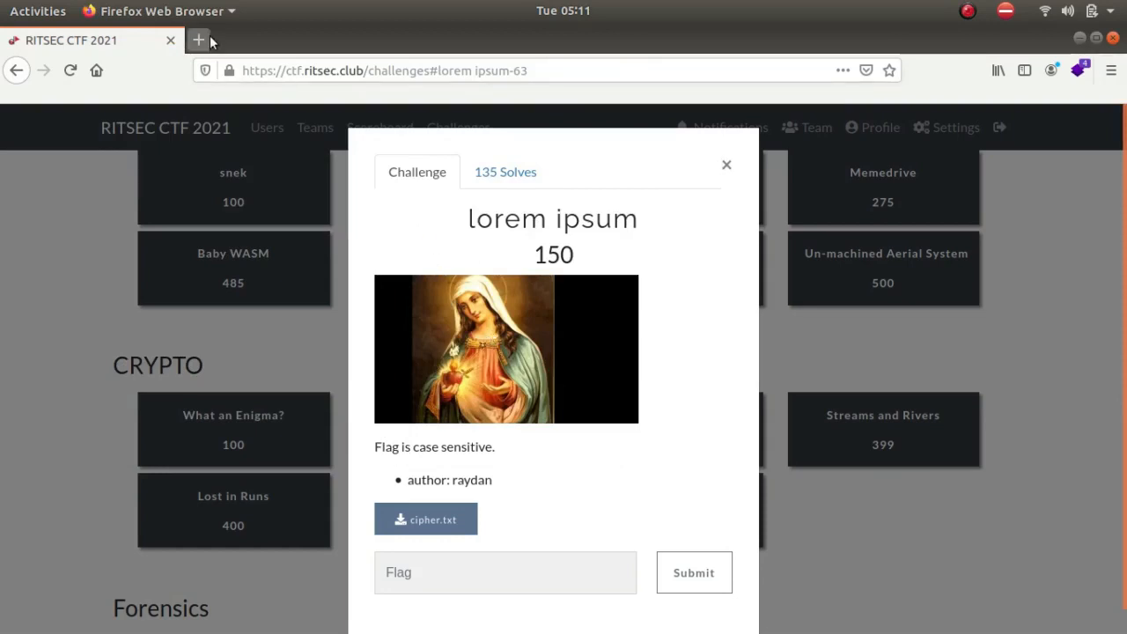
Load the Latin ciphertext into CyberChef with a ROT13 rotation of -18
click(197, 39)
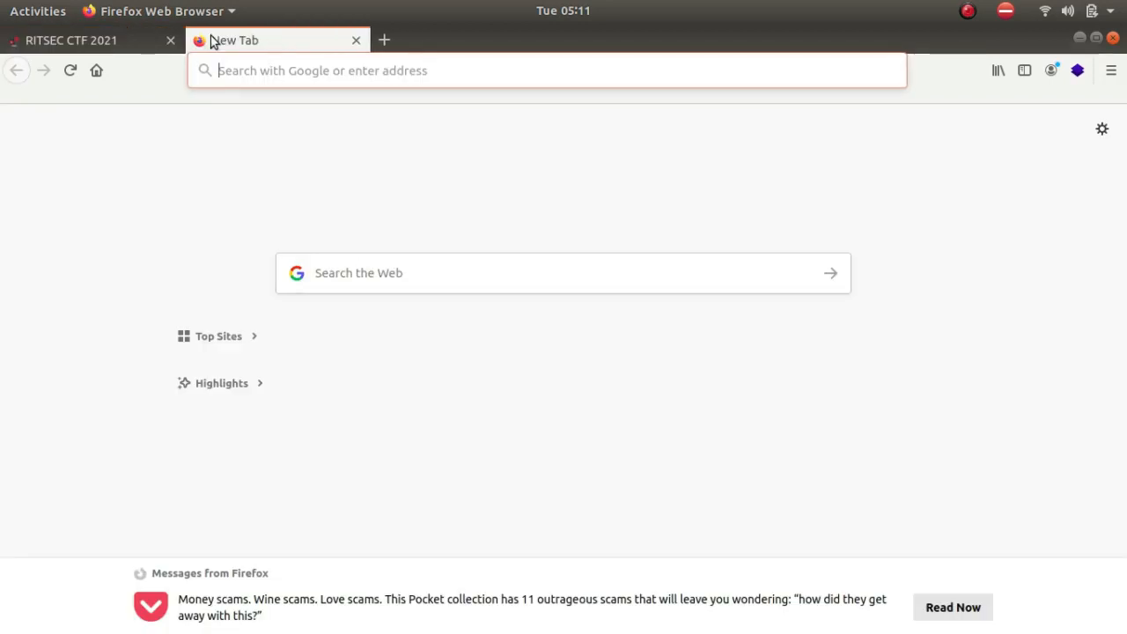
text(https://gchq.github.io/CyberChef/)
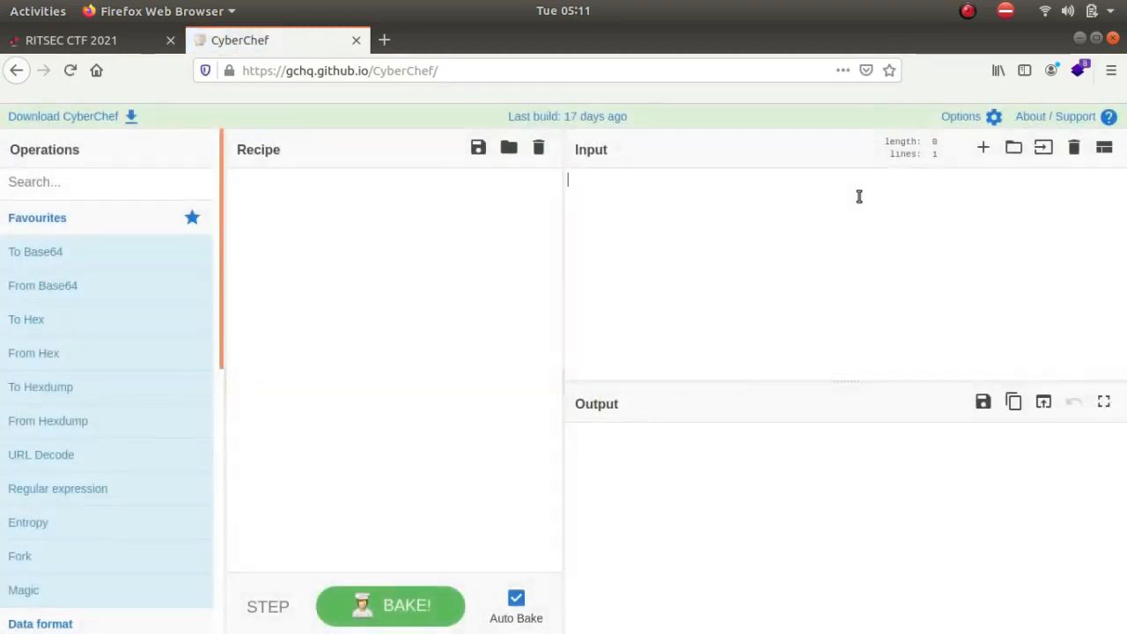
text(rot13)
text(-18)
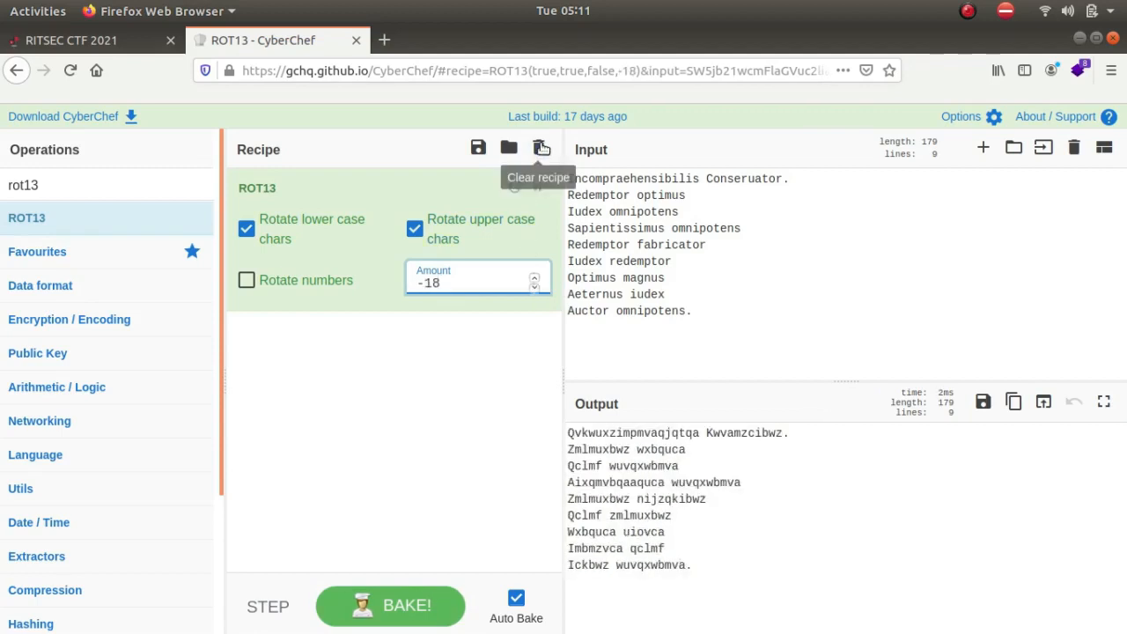
Replace ROT13 with a Vigenère Decode keyed 'jesus', then clear the recipe again
click(539, 148)
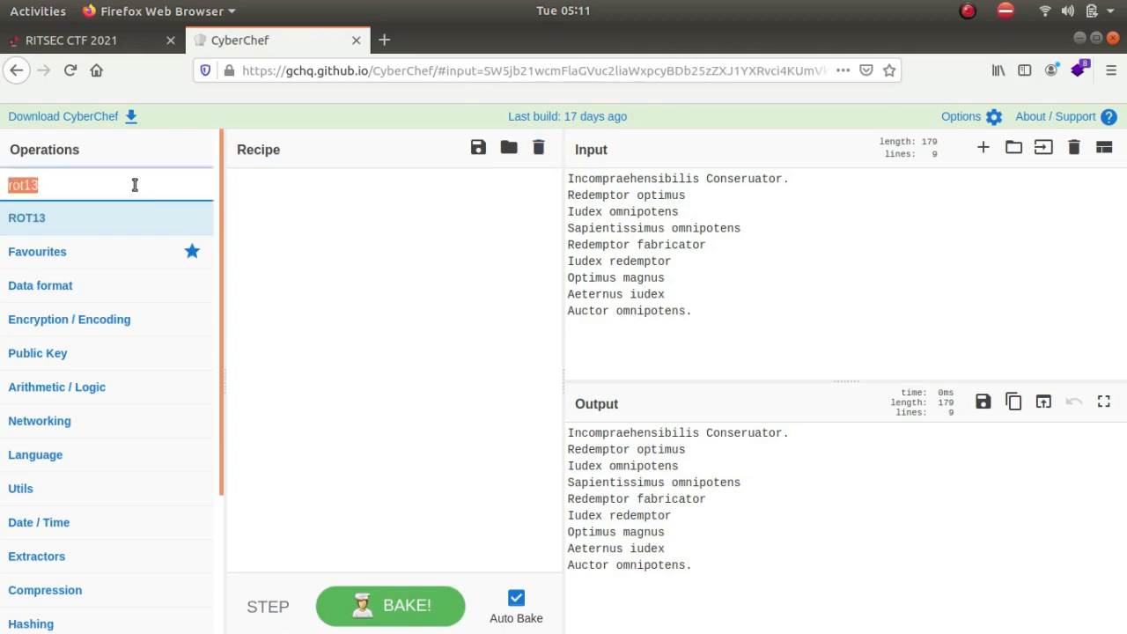
text(vigene)
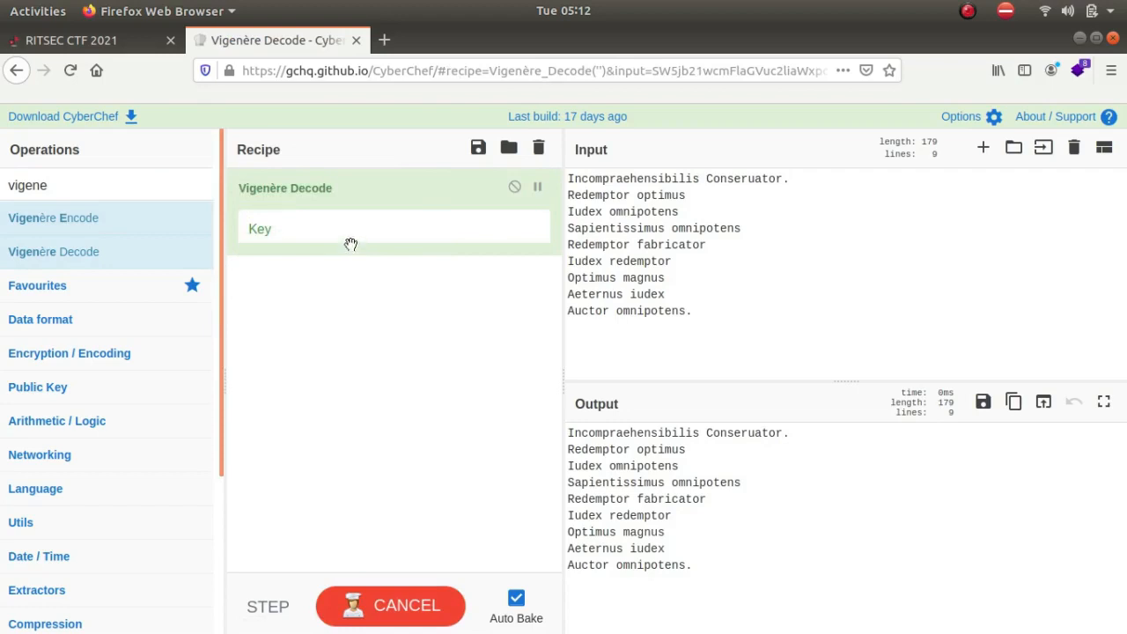
text(c)
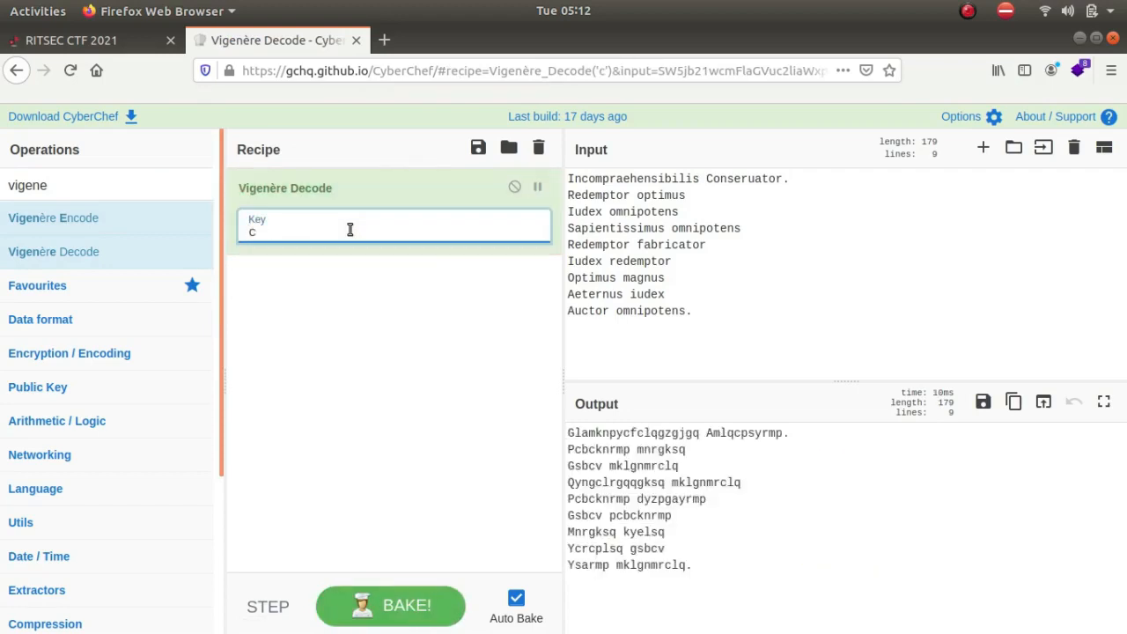
key(BackSpace)
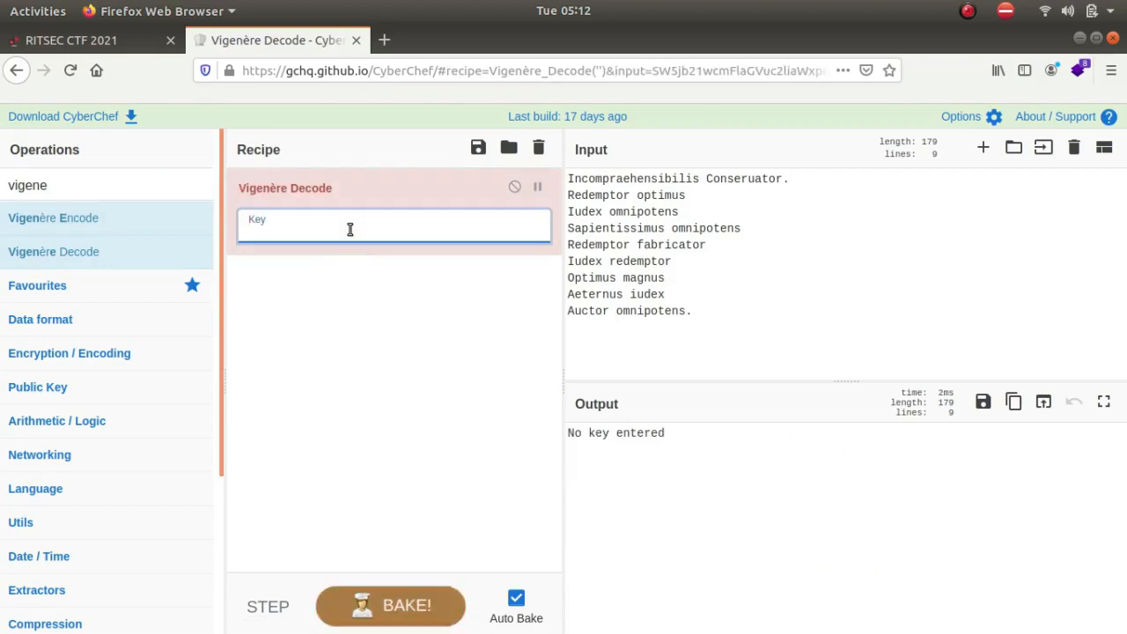
text(jesus)
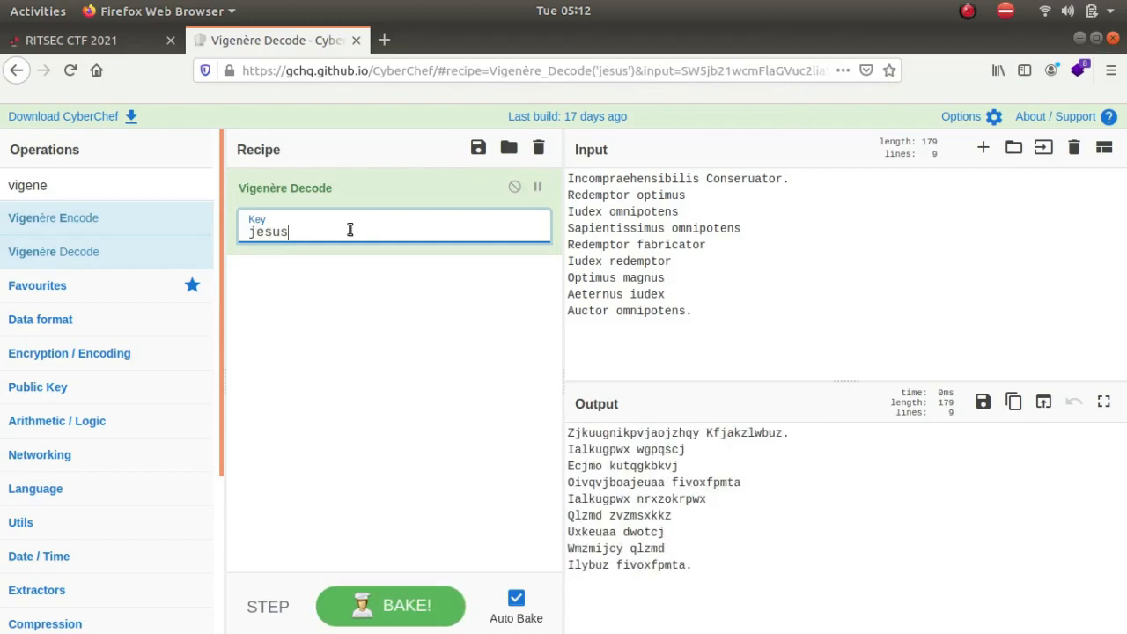
click(539, 148)
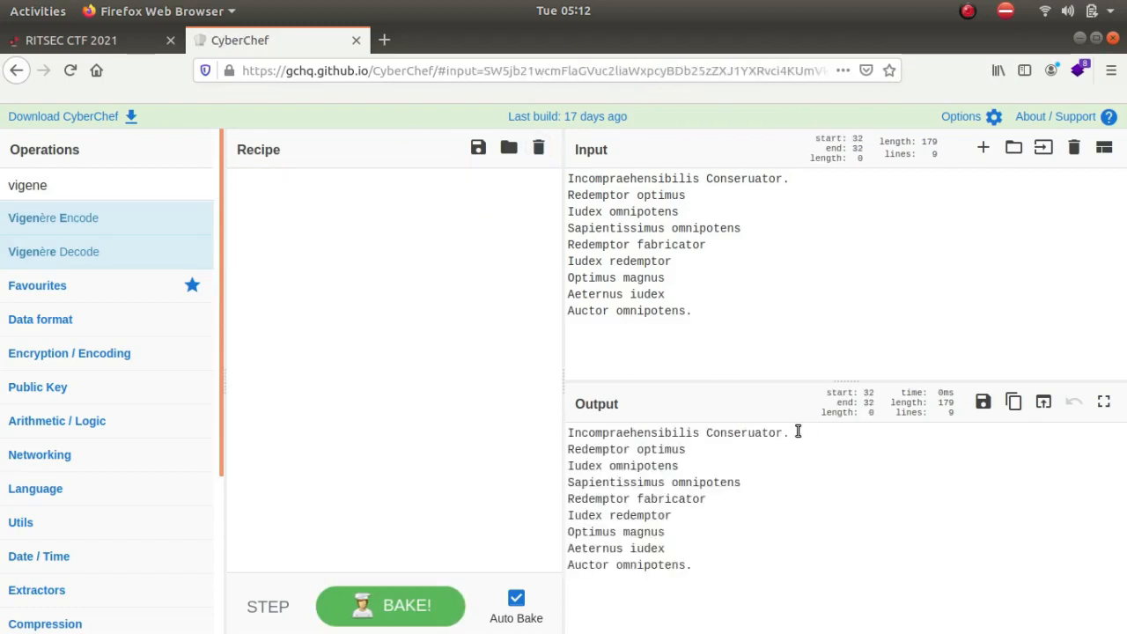
Google 'Incompraehensibilis Conseruator' and open the dCode Trithemius Ave Maria Cipher result
click(384, 39)
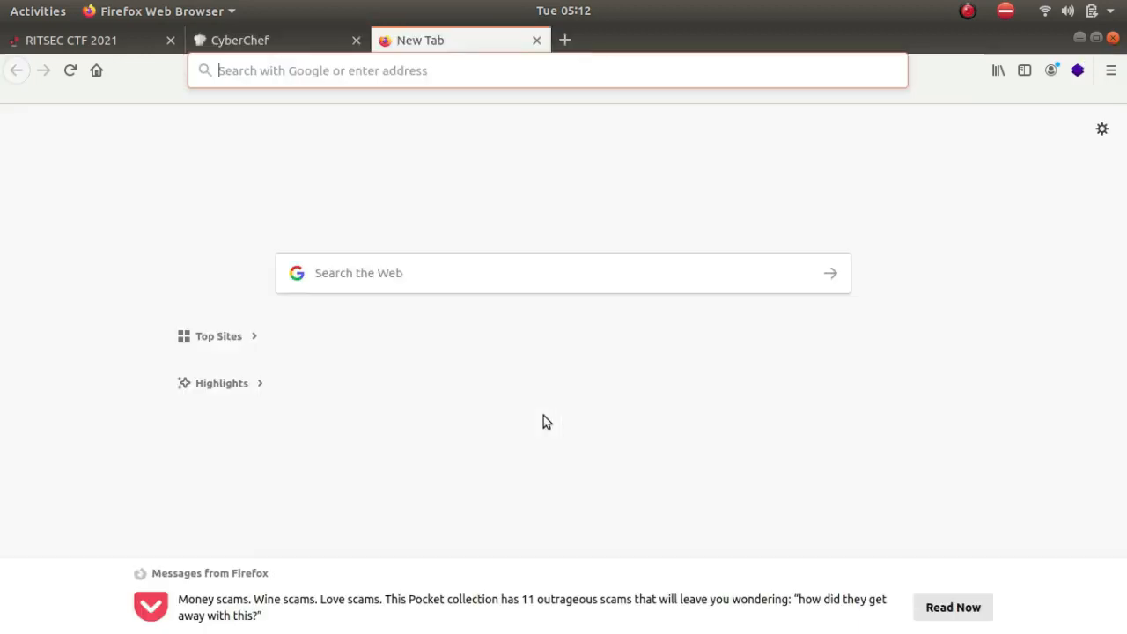
text(Incompraehensibilis Conseruator)
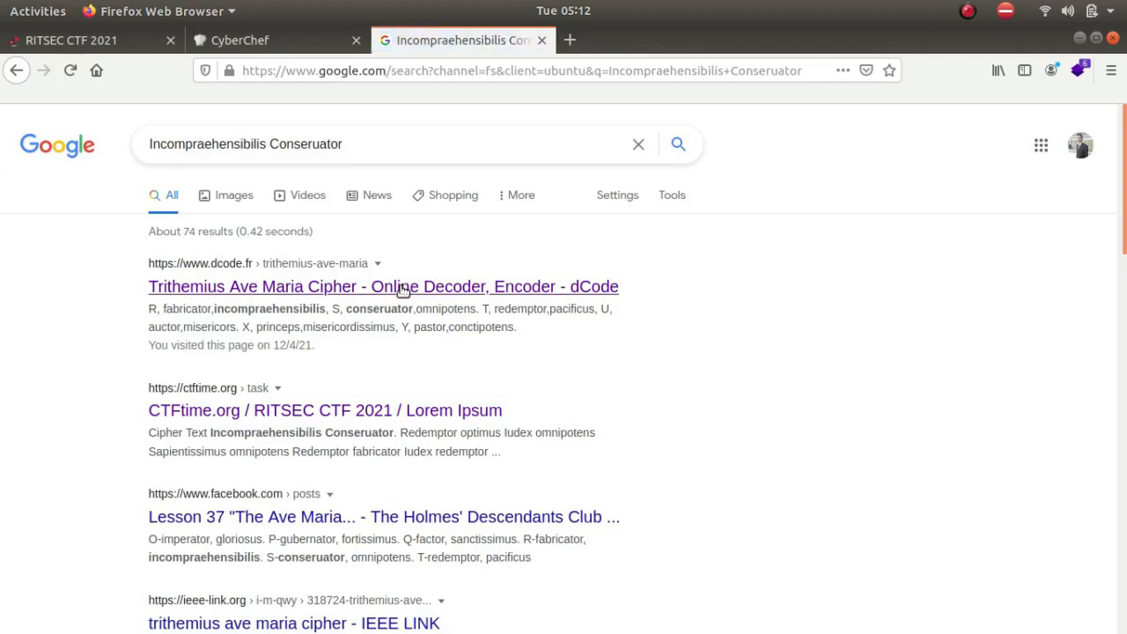
click(384, 285)
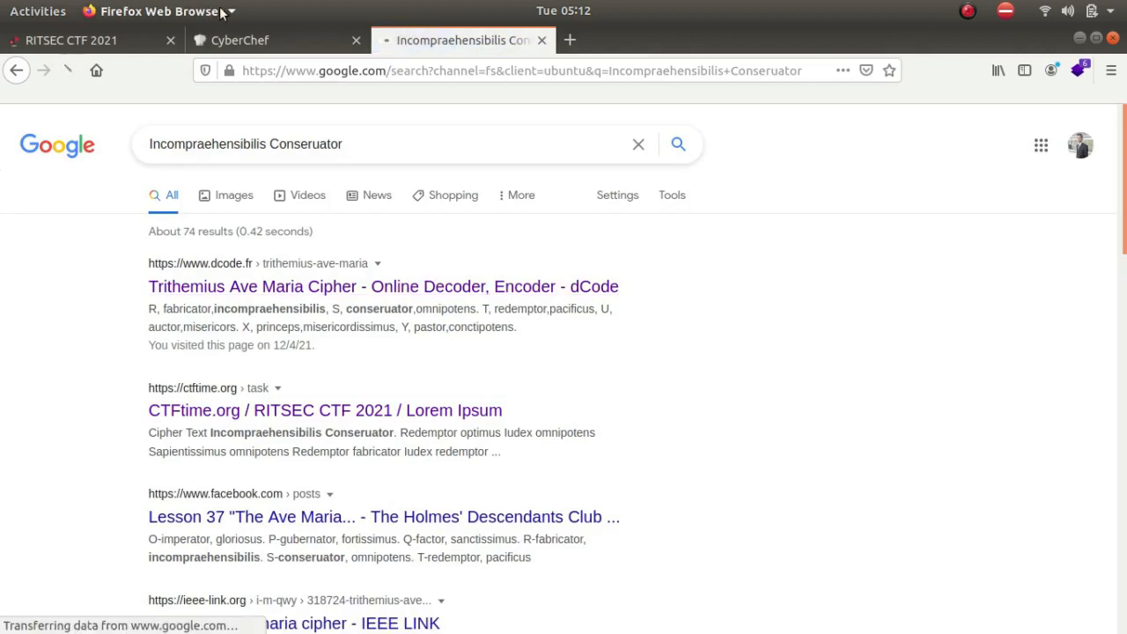
click(239, 38)
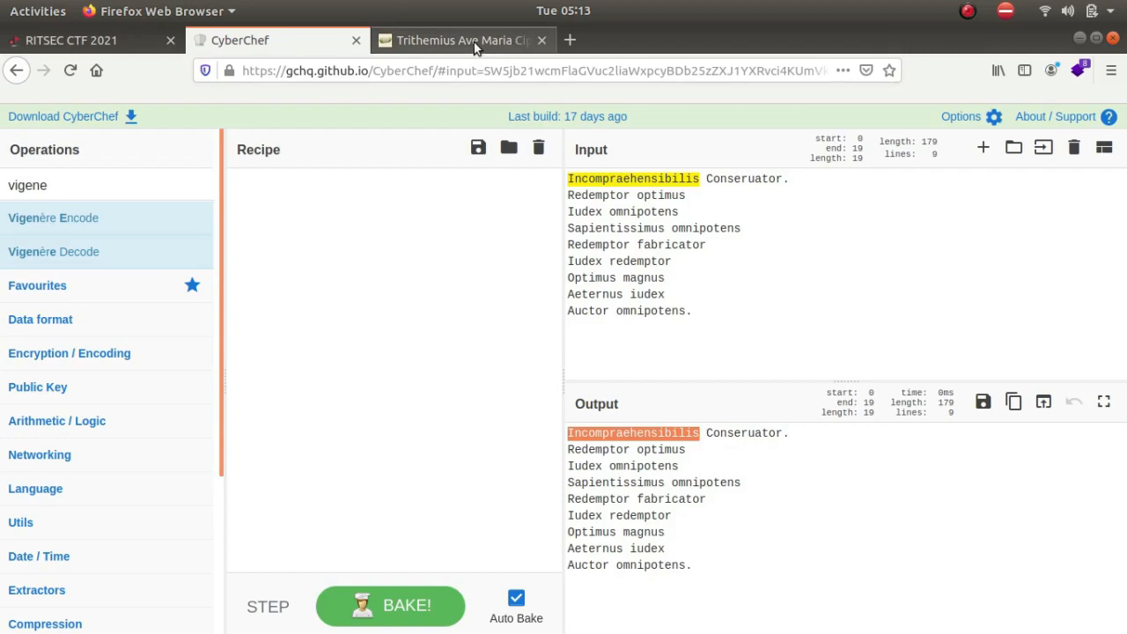
Decrypt the ciphertext in dCode's Ave Maria decoder to get RSTHISISTRITHEMIUS
click(458, 39)
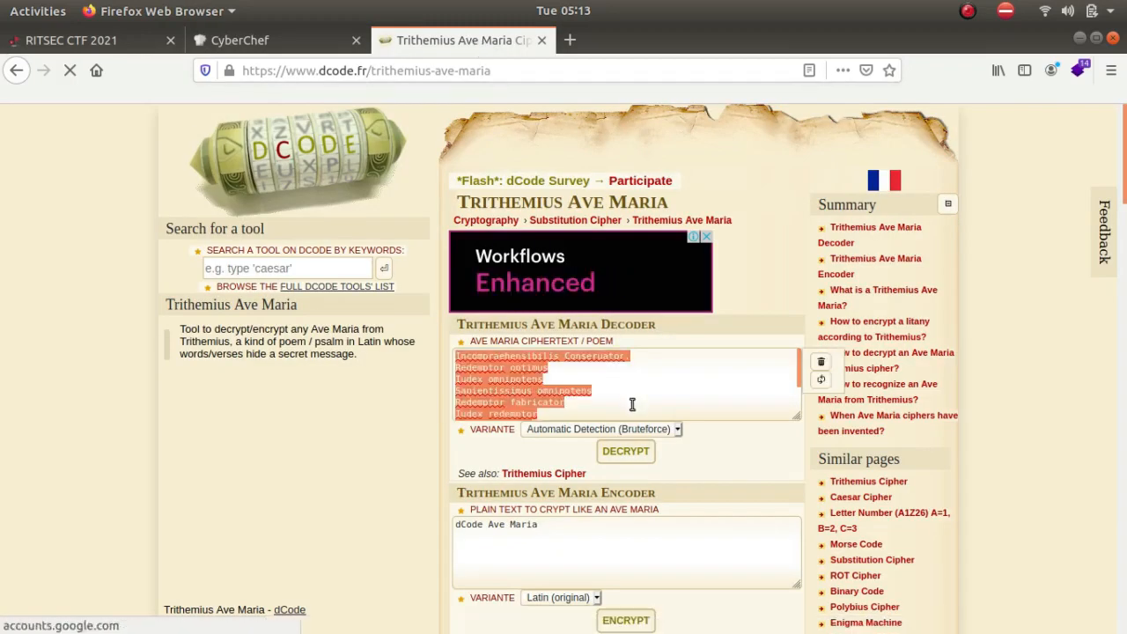
click(240, 38)
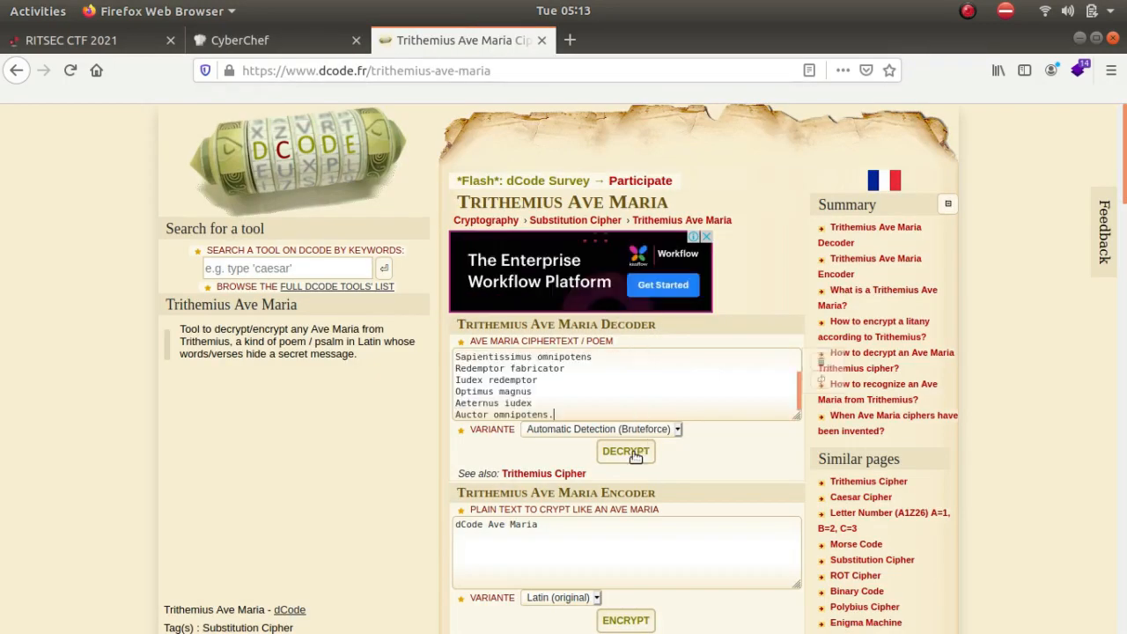
click(626, 451)
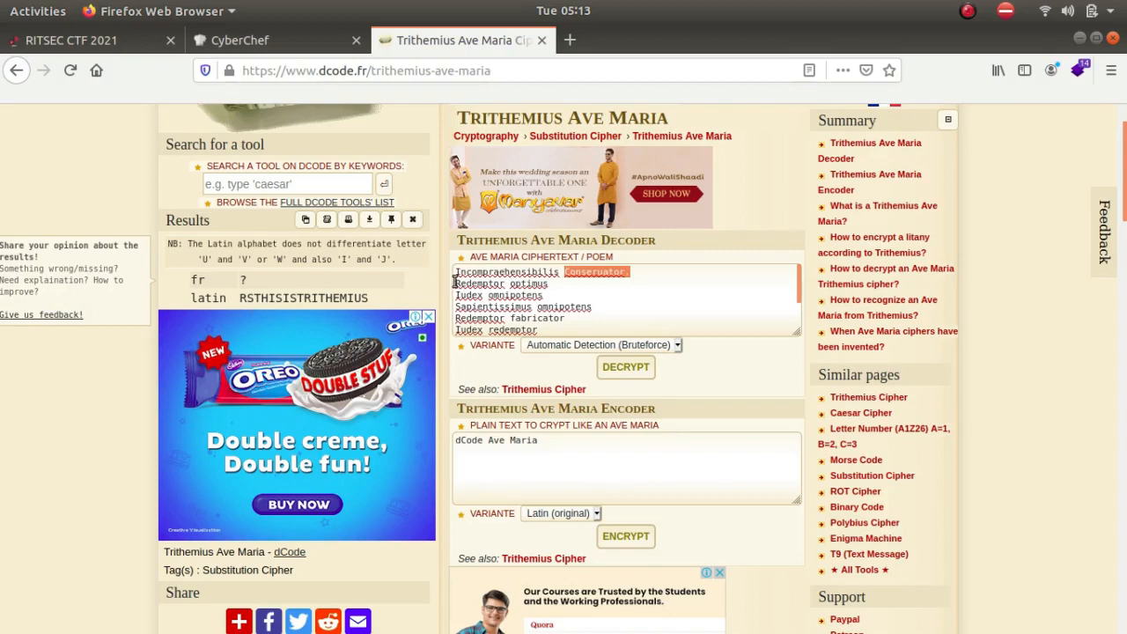
double_click(479, 283)
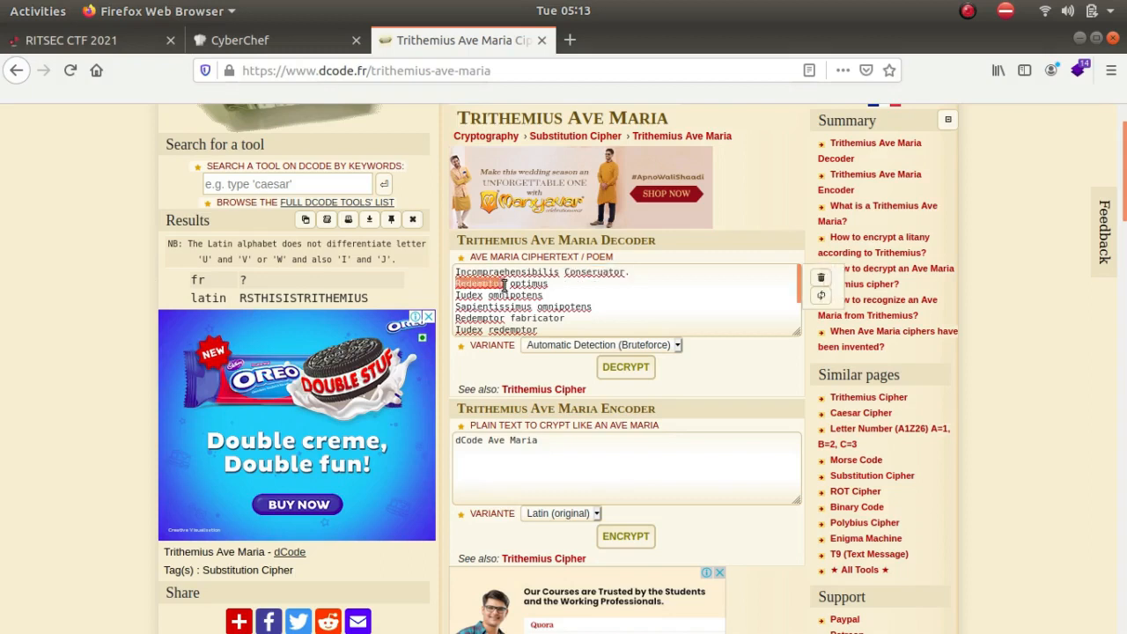
mouse_move(562, 308)
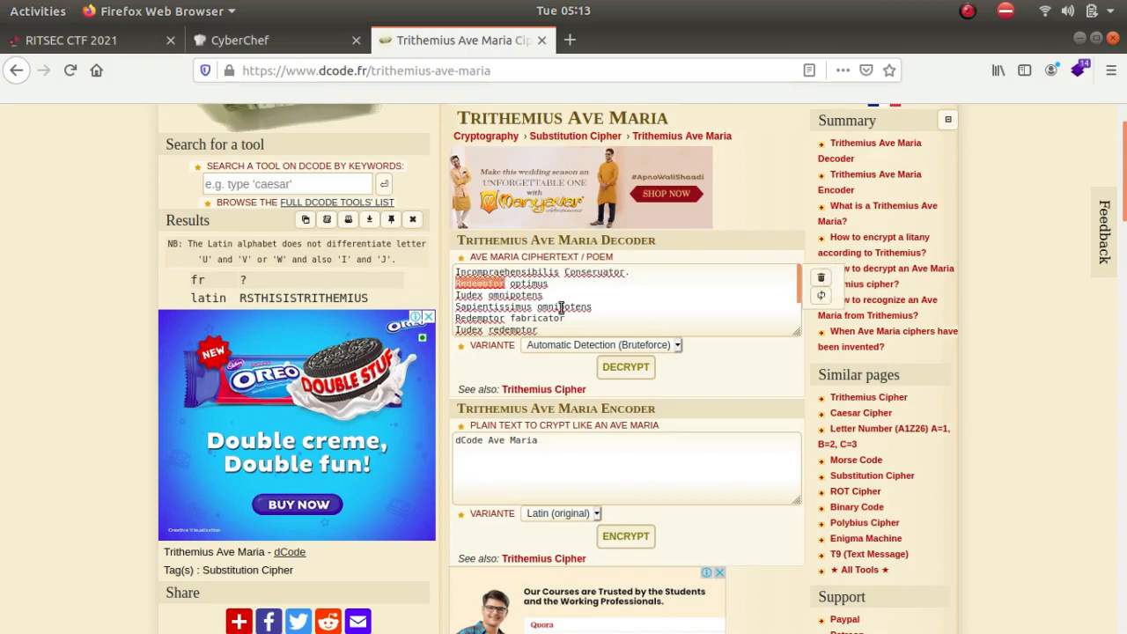